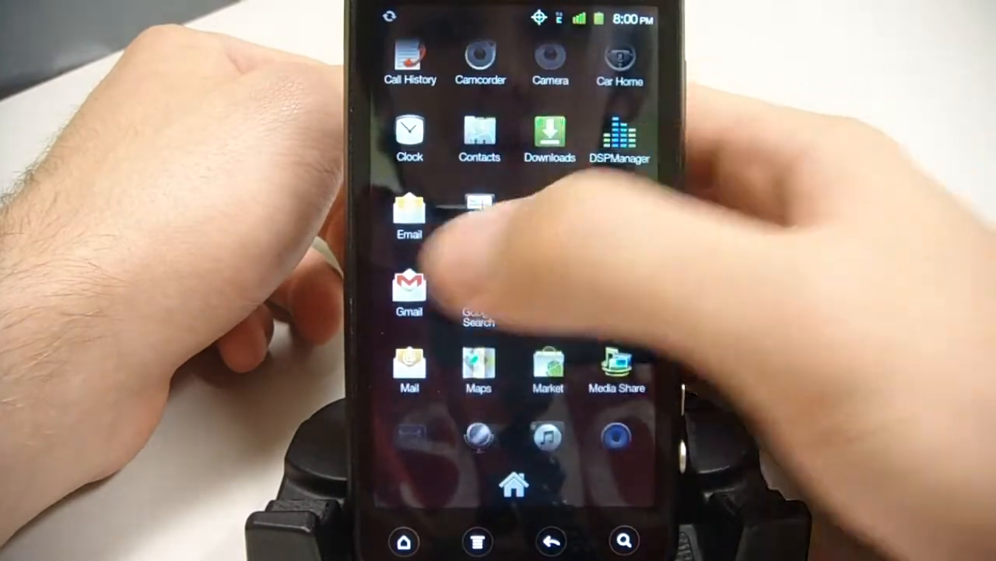
Browse through the app drawer and launch the Gallery app
{"action": "scroll", "scroll_direction": "up", "scroll_amount": 3}
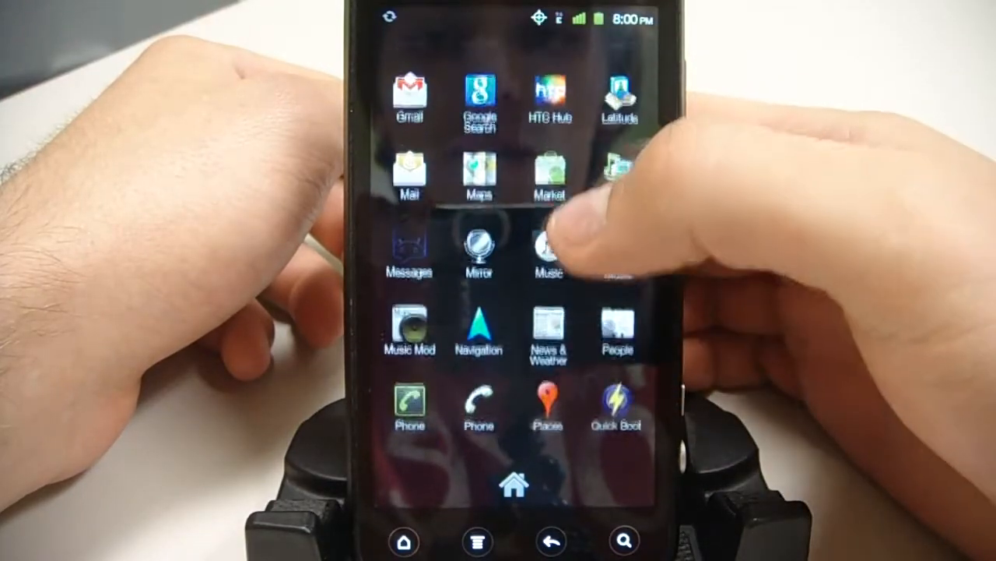
{"action": "scroll", "scroll_direction": "down", "scroll_amount": 3}
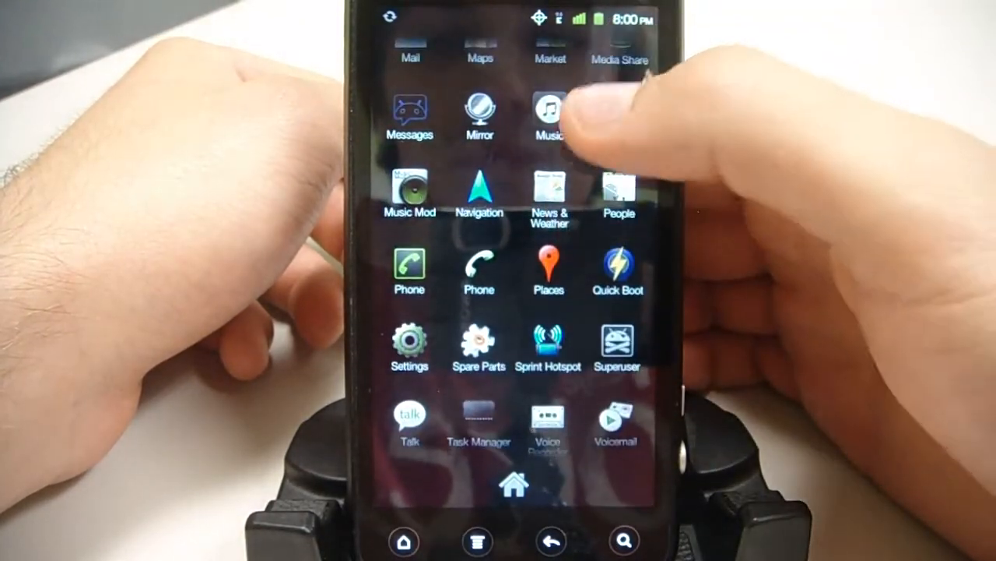
{"action": "scroll", "scroll_direction": "down", "scroll_amount": 3}
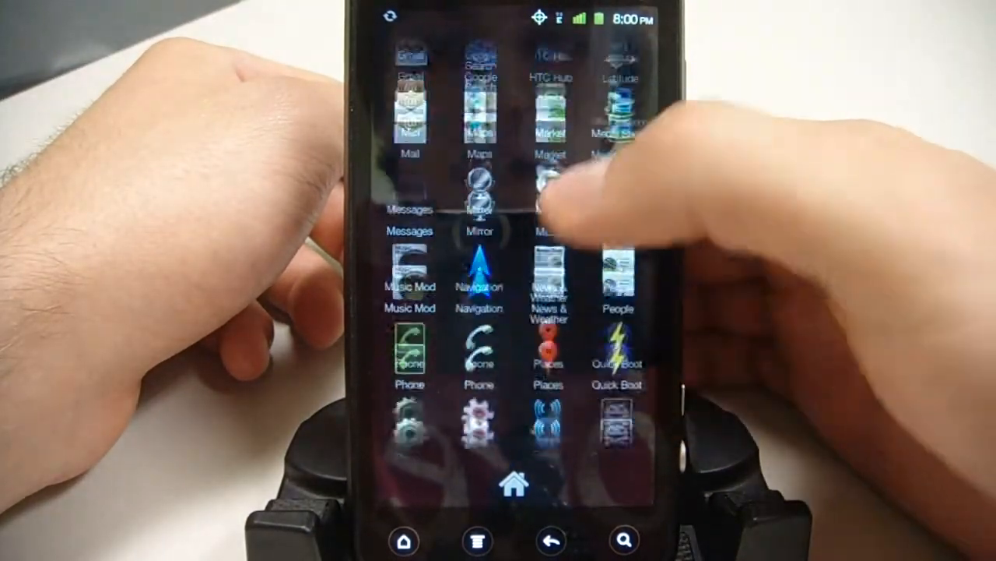
{"action": "scroll", "scroll_direction": "up", "scroll_amount": 3}
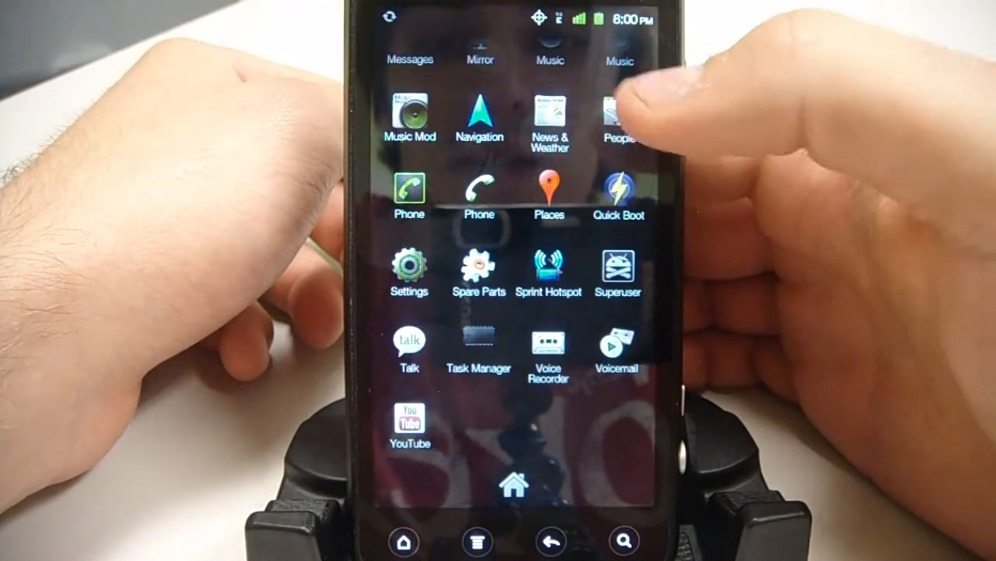
{"action": "scroll", "scroll_direction": "down", "scroll_amount": 3}
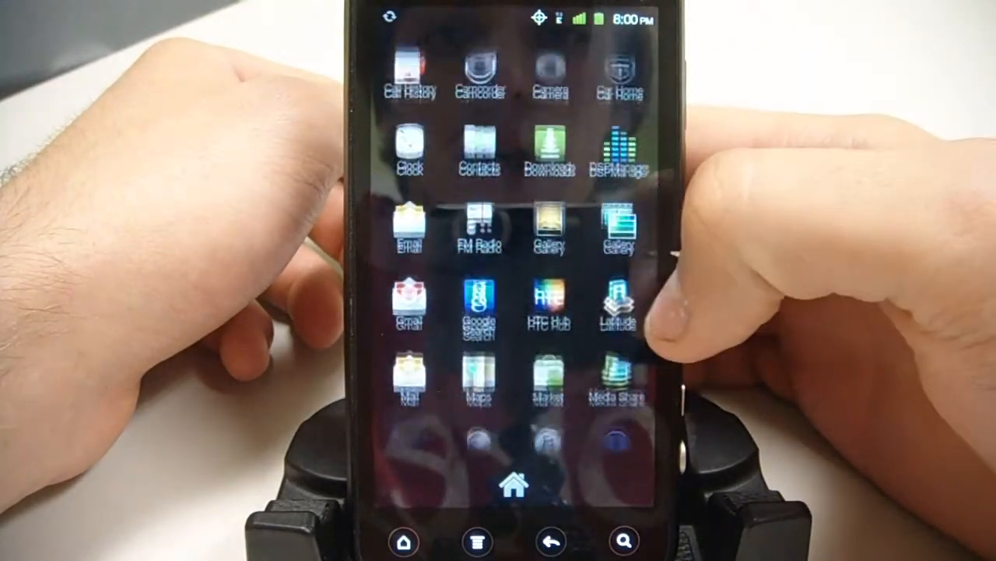
{"action": "scroll", "scroll_direction": "down", "scroll_amount": 3}
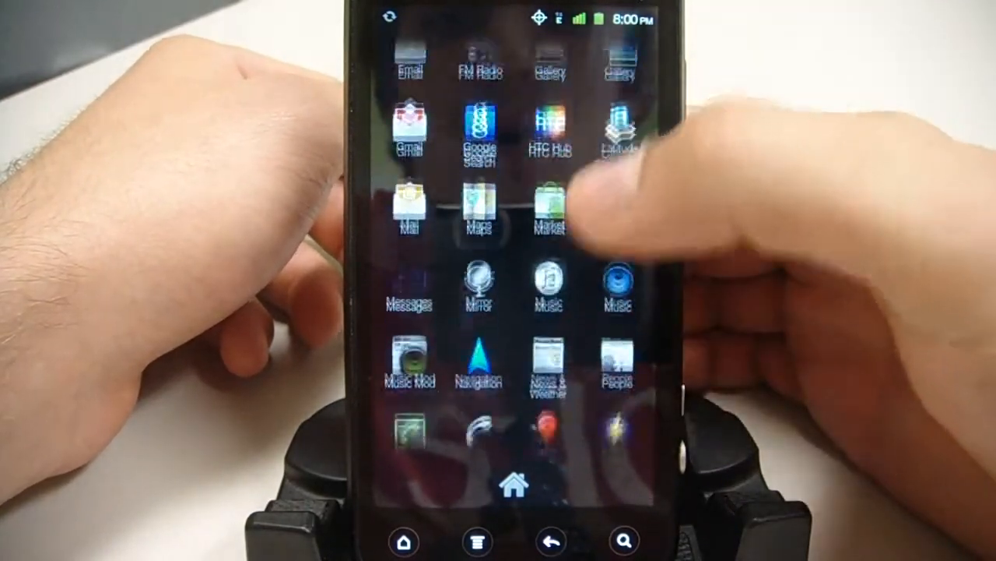
{"action": "scroll", "scroll_direction": "down", "scroll_amount": 3}
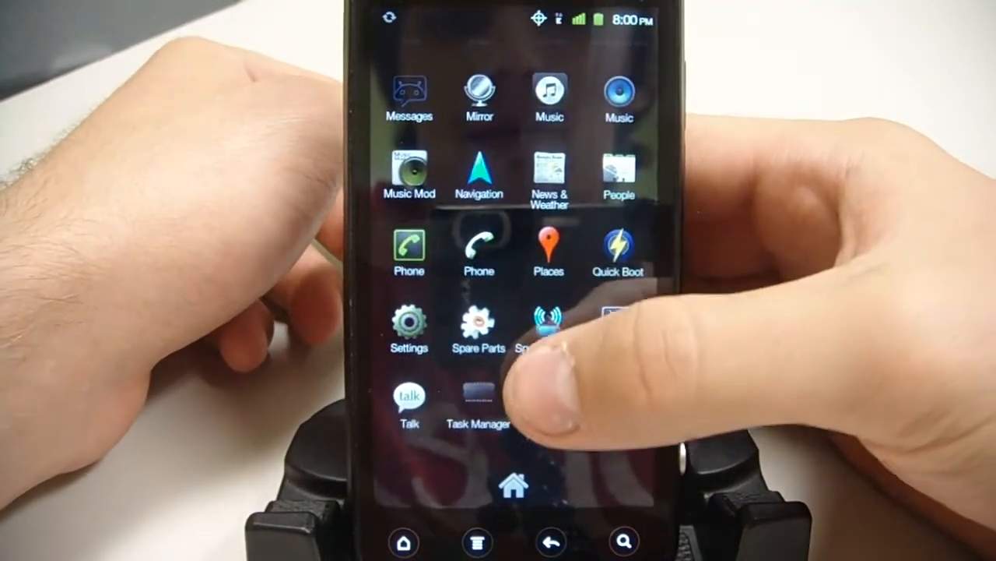
{"action": "scroll", "scroll_direction": "up", "scroll_amount": 3}
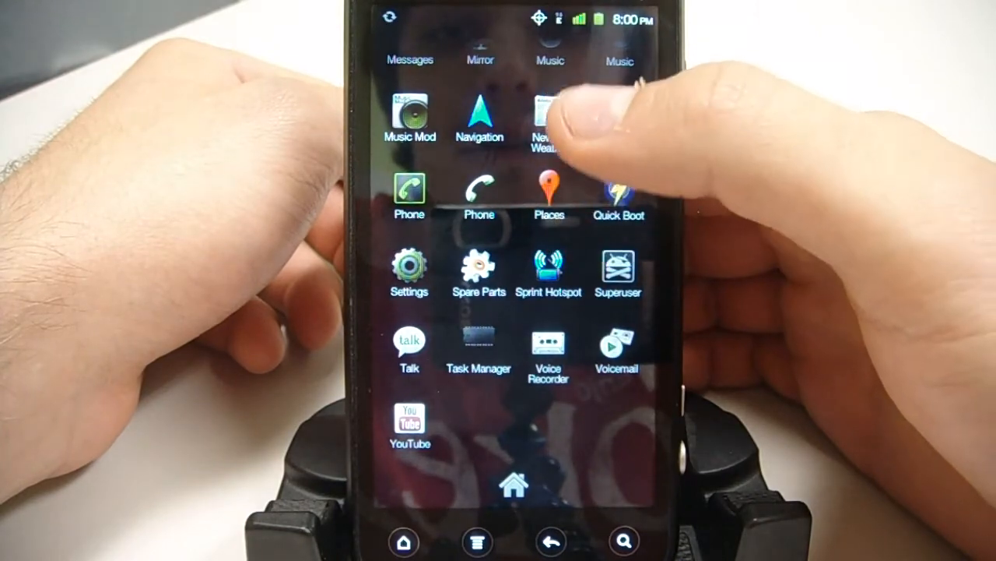
{"action": "scroll", "scroll_direction": "down", "scroll_amount": 3}
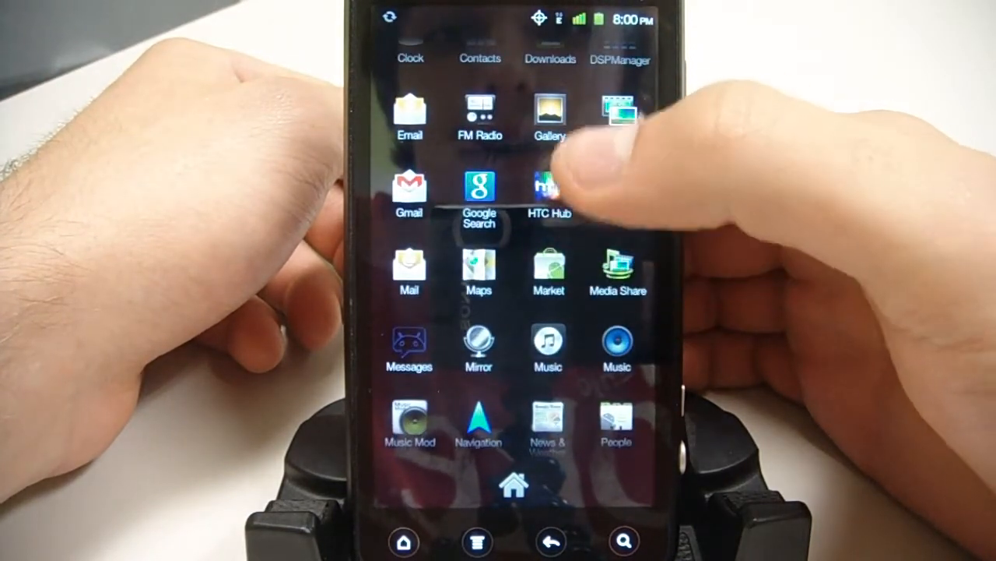
{"action": "scroll", "scroll_direction": "down", "scroll_amount": 3}
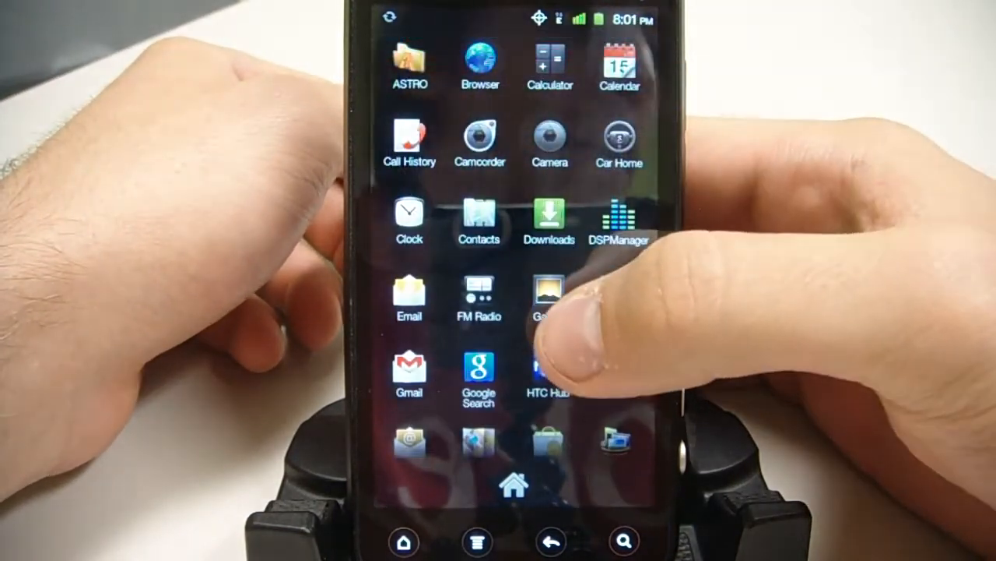
{"action": "scroll", "scroll_direction": "down", "scroll_amount": 3}
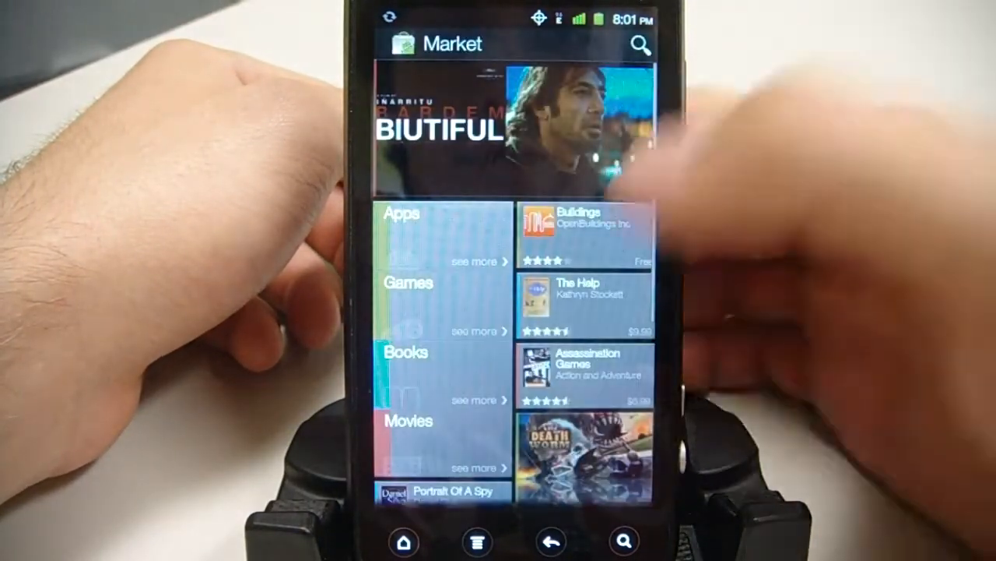
{"action": "scroll", "scroll_direction": "down", "scroll_amount": 3}
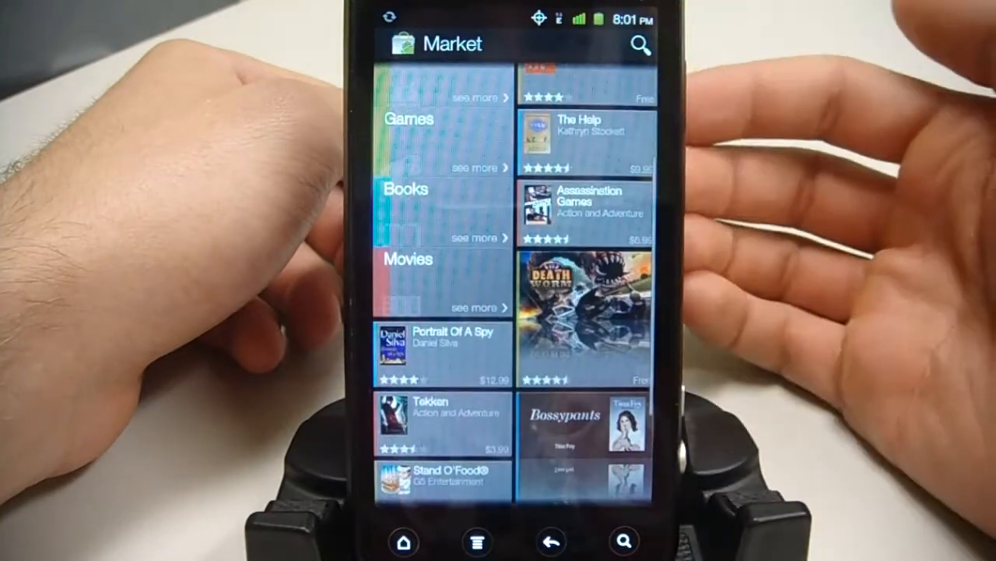
{"action": "scroll", "scroll_direction": "down", "scroll_amount": 3}
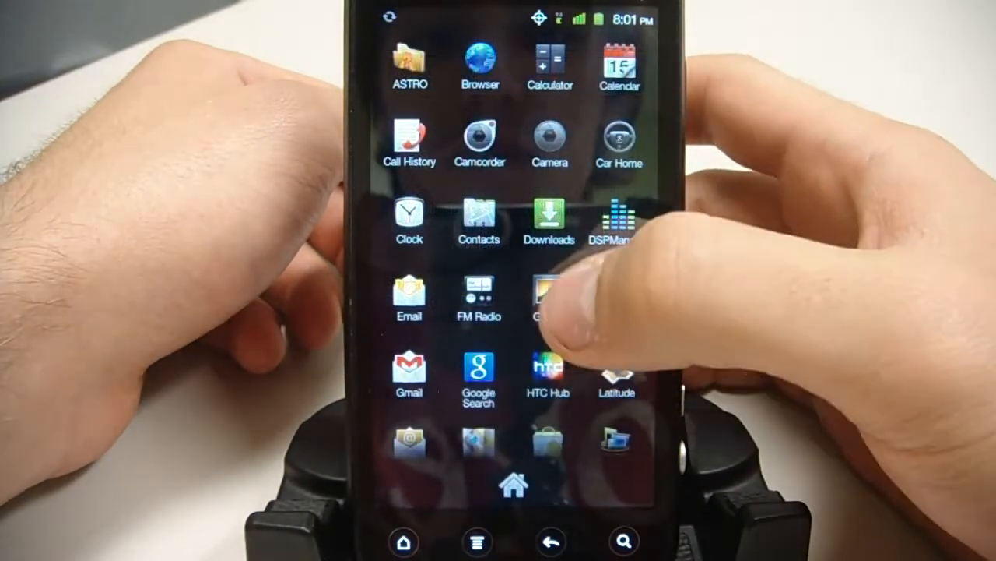
{"action": "left_click", "coordinate": [548, 298]}
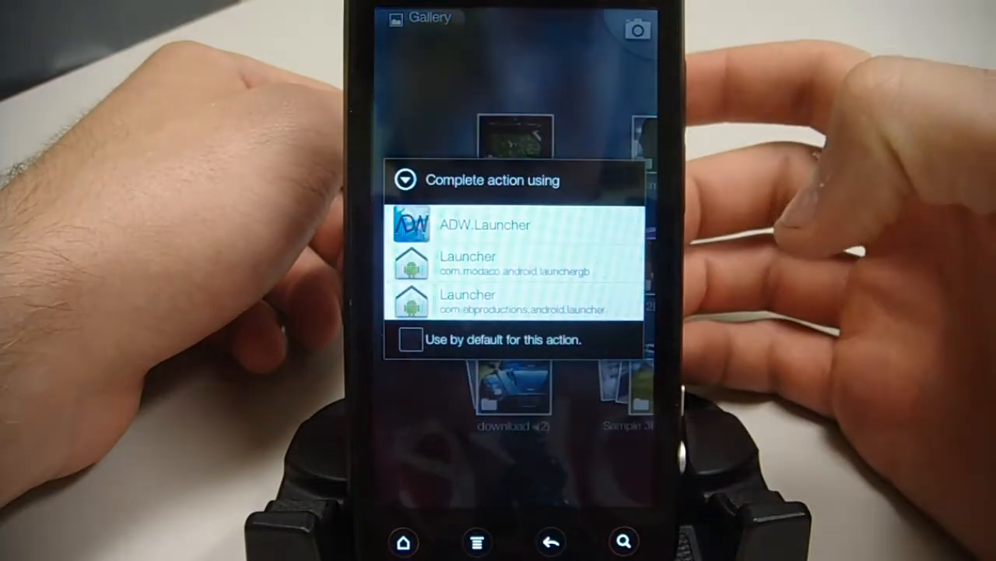
Return home from Gallery, choosing a launcher in the 'Complete action using' dialog
{"action": "left_click", "coordinate": [514, 263]}
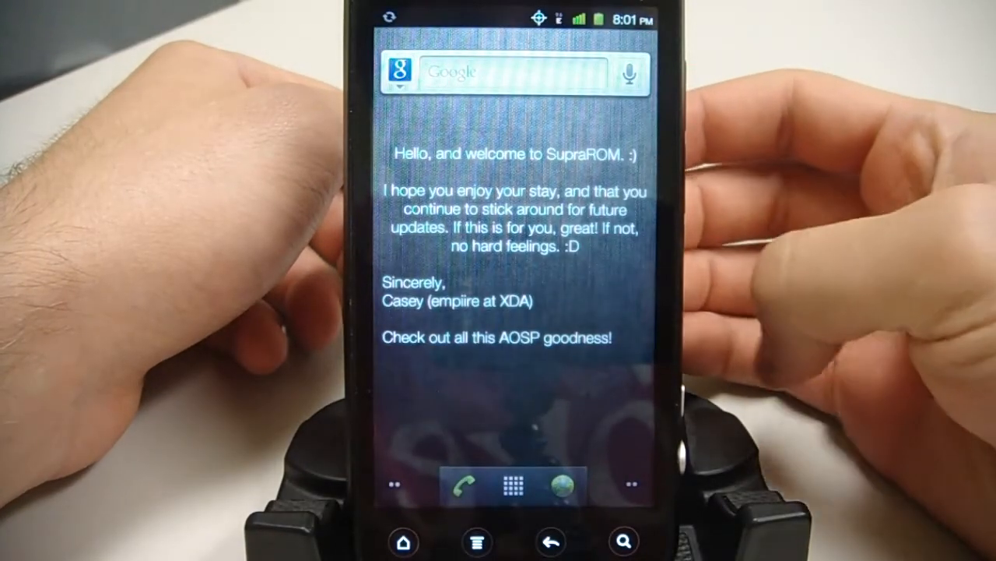
{"action": "mouse_move", "coordinate": [818, 233]}
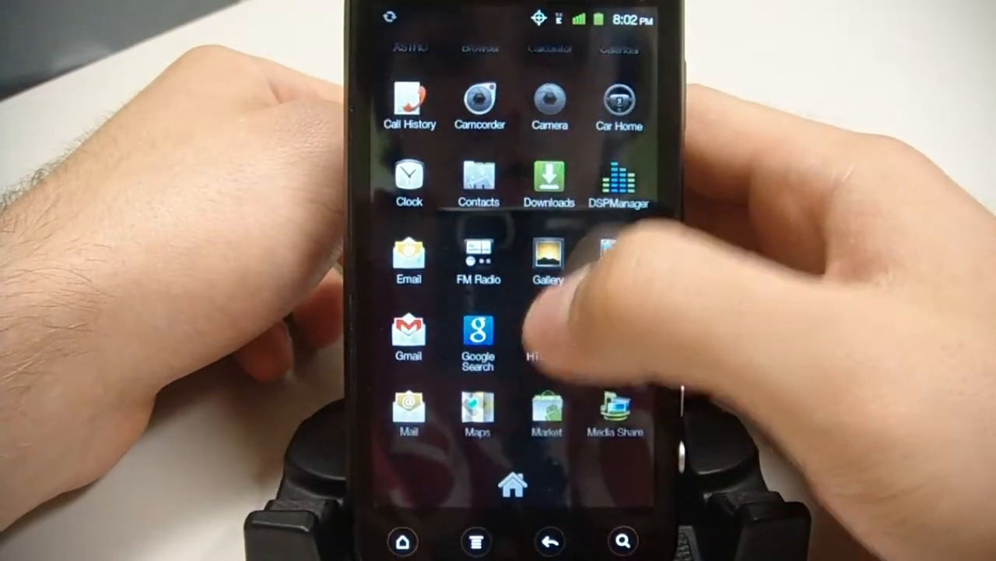
Launch Google Maps, skip the Improve My Location prompt, and pull down the status bar
{"action": "left_click", "coordinate": [477, 414]}
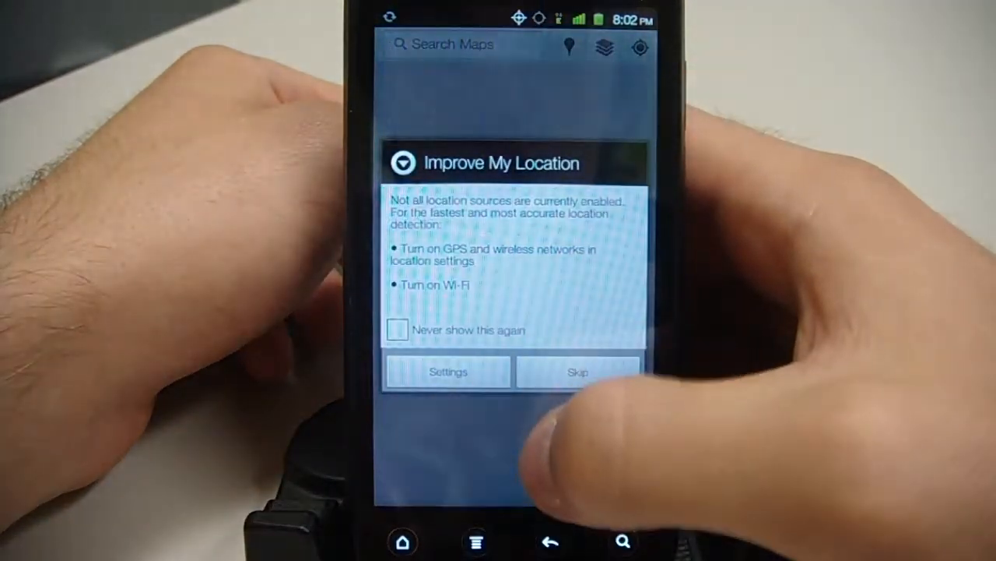
{"action": "left_click", "coordinate": [578, 371]}
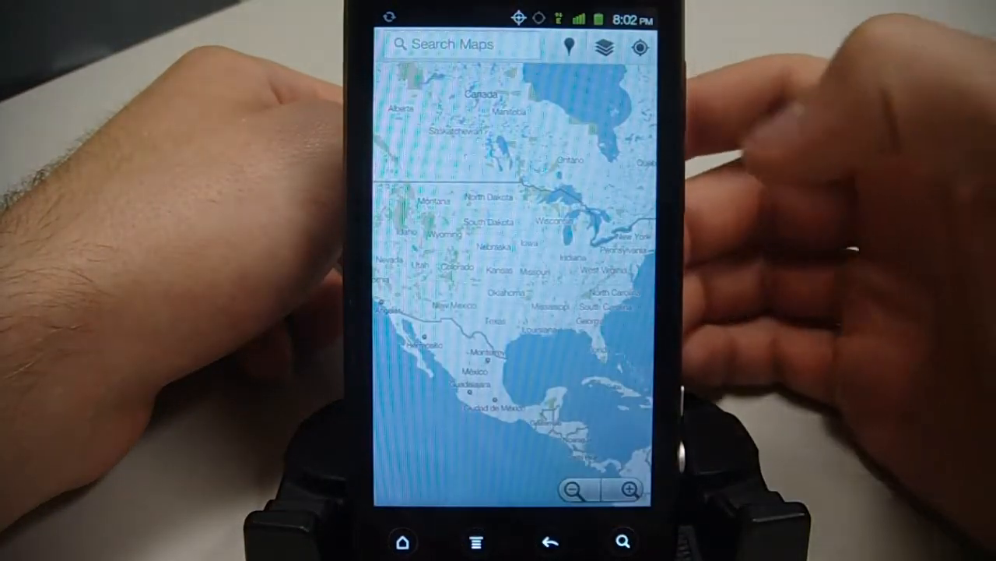
{"action": "left_click", "coordinate": [640, 47]}
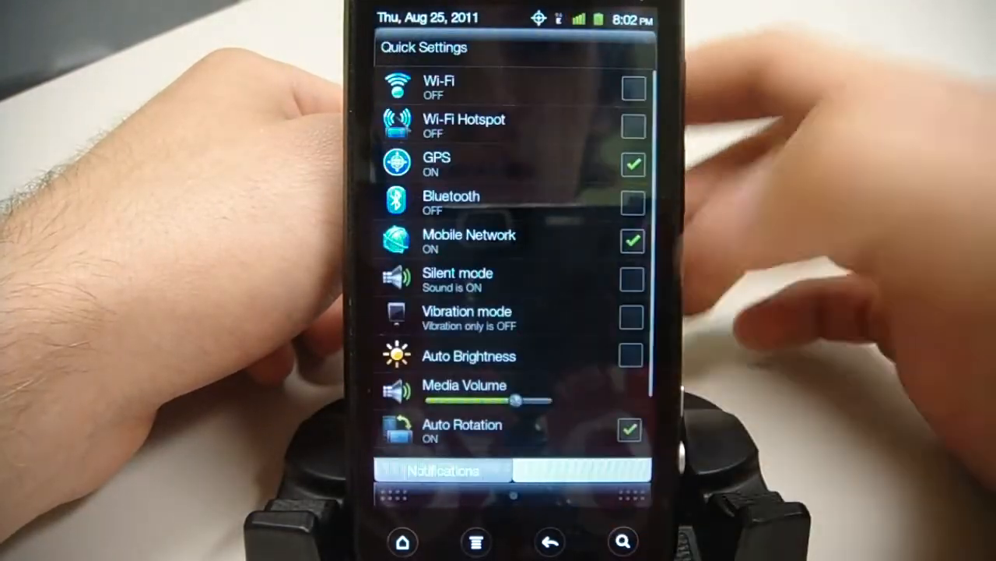
Toggle GPS in Quick Settings and switch the shade to the Notifications list
{"action": "left_click", "coordinate": [632, 165]}
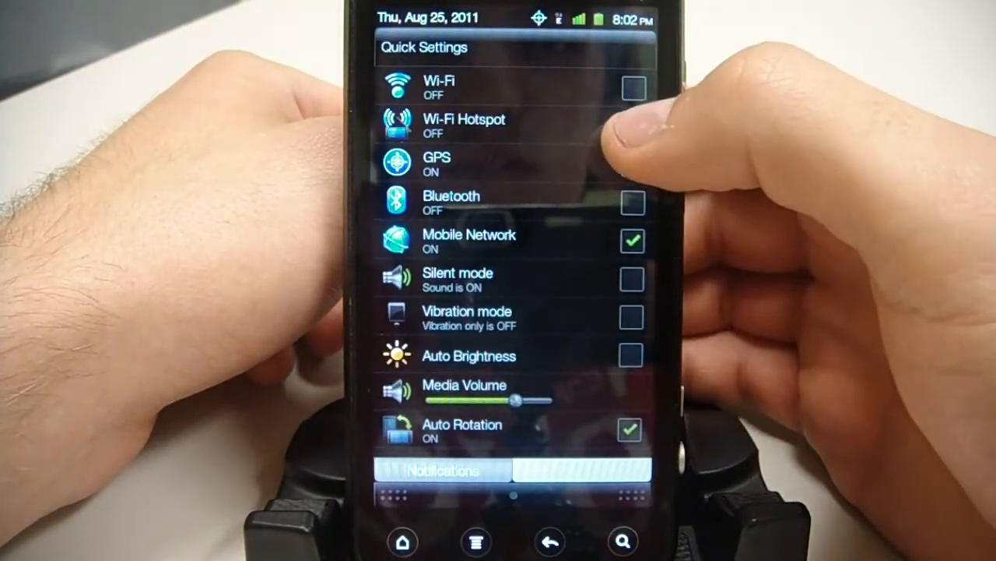
{"action": "left_click", "coordinate": [632, 163]}
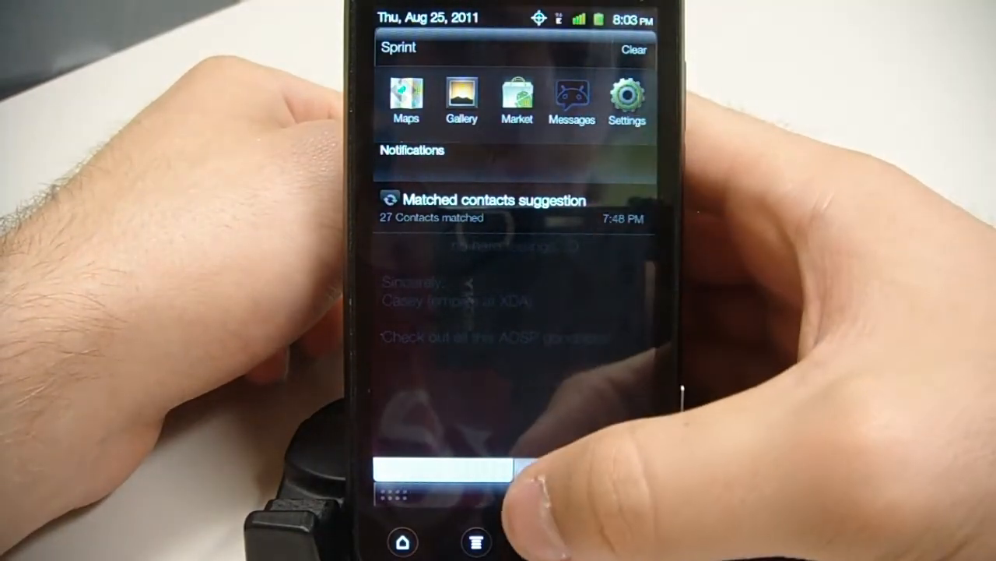
{"action": "left_click", "coordinate": [580, 470]}
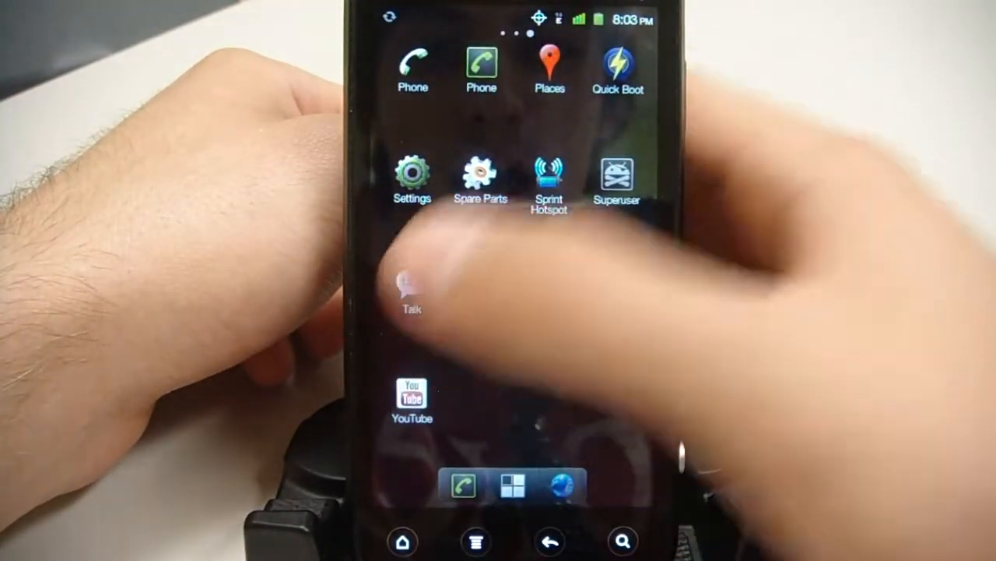
{"action": "left_click", "coordinate": [411, 288]}
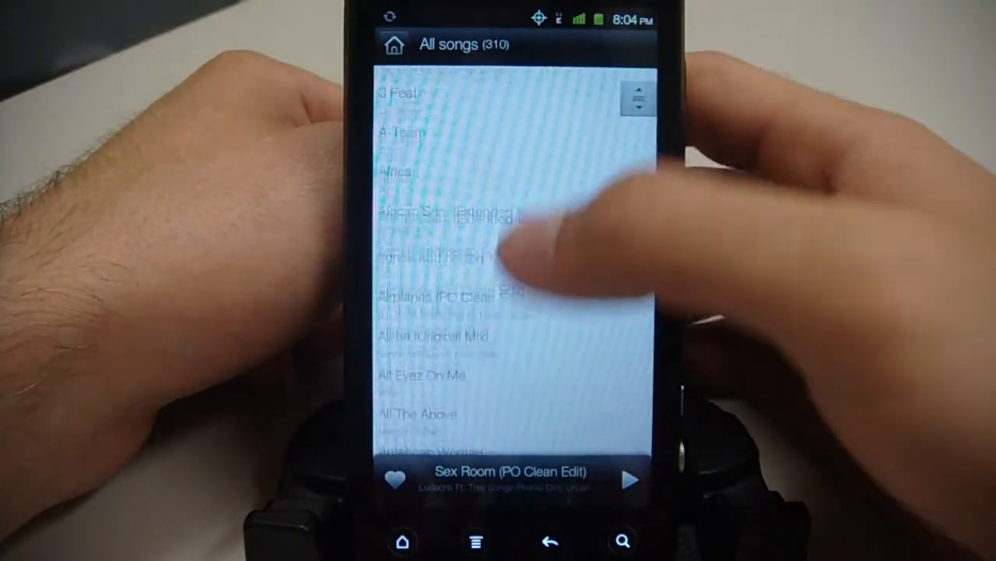
{"action": "scroll", "scroll_direction": "down", "scroll_amount": 3}
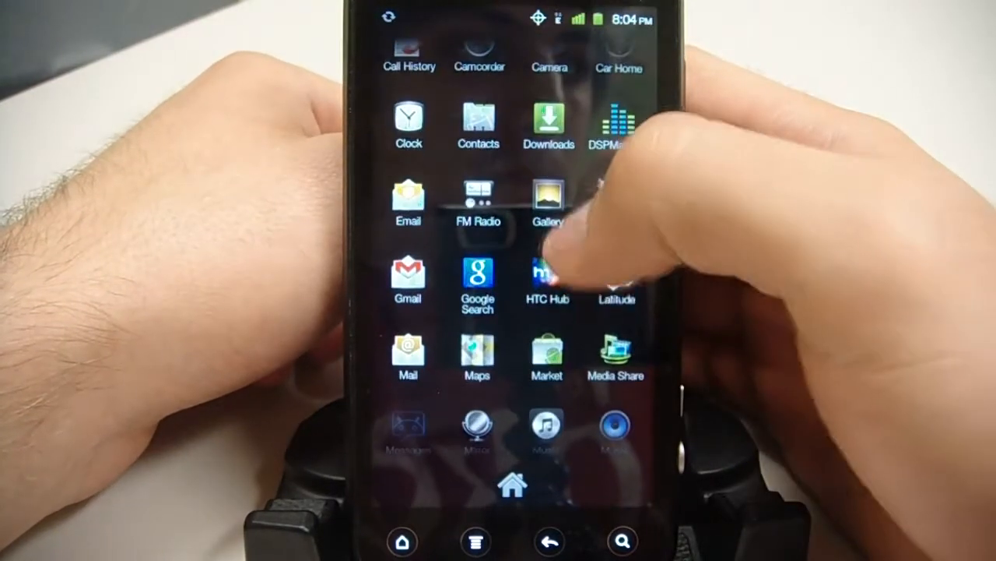
Scroll the app drawer before returning to the home screen's SupraROM welcome note
{"action": "scroll", "scroll_direction": "up", "scroll_amount": 3}
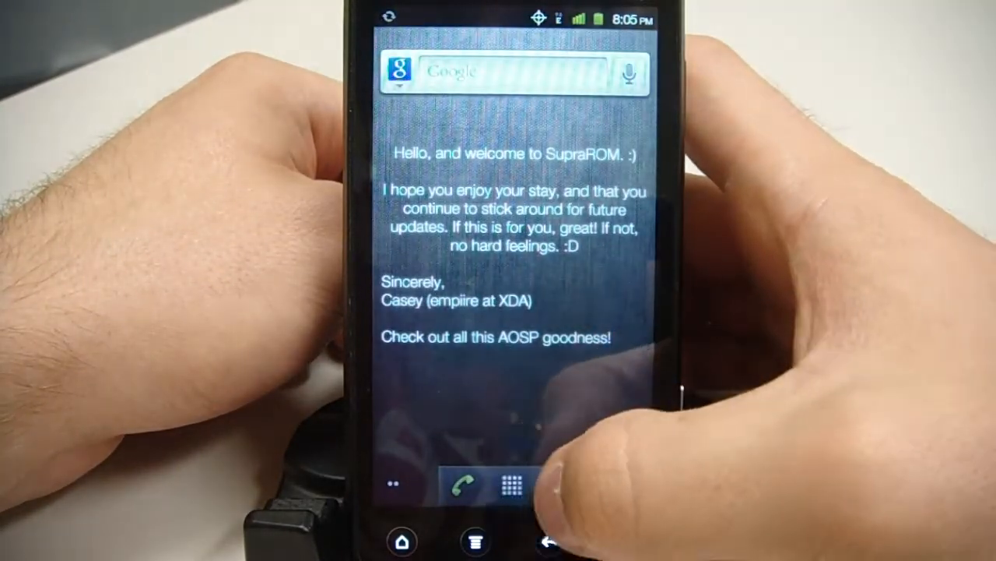
Bring up the app drawer listing ASTRO, Browser, Gmail and HTC Hub from the dock
{"action": "left_click", "coordinate": [510, 485]}
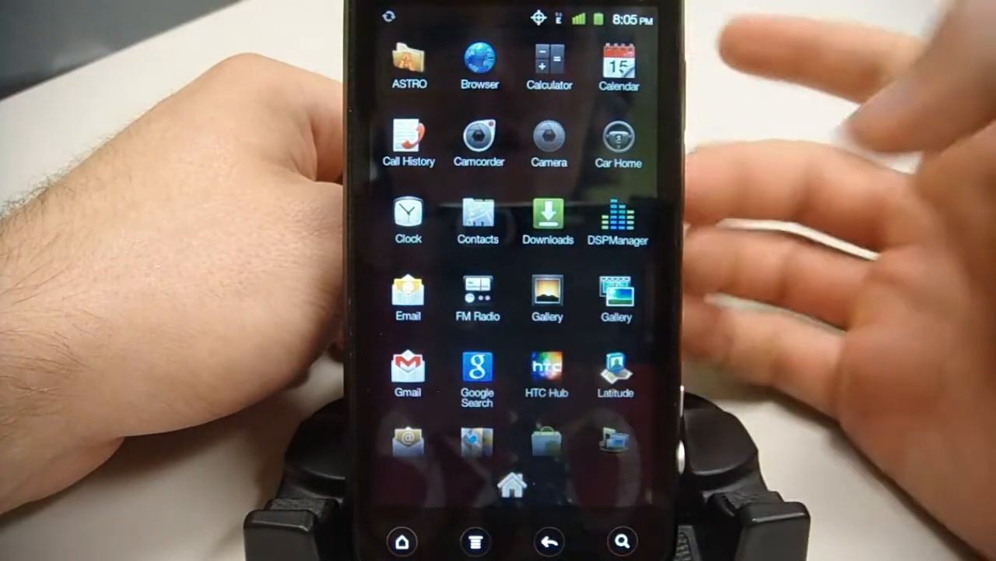